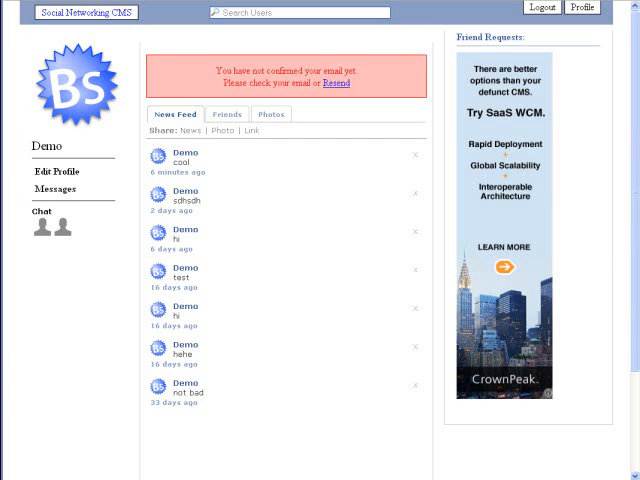
mouse_move(512, 172)
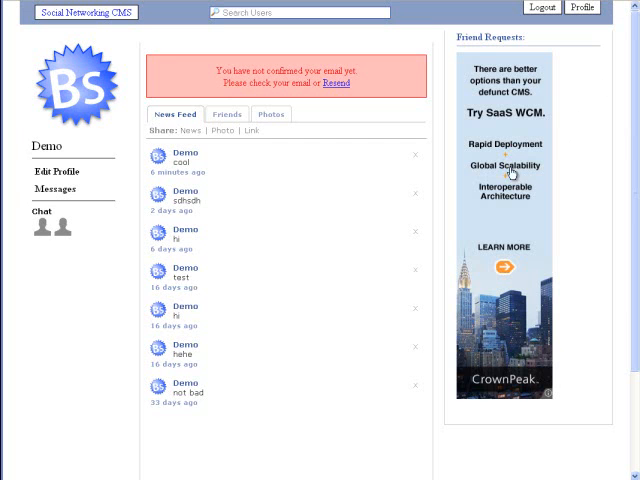
mouse_move(72, 176)
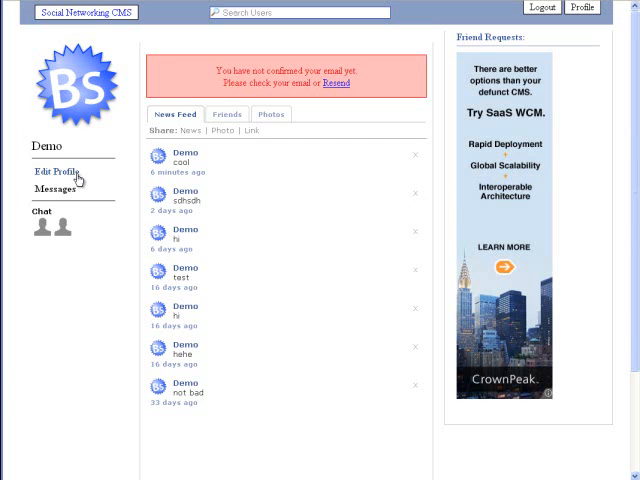
mouse_move(576, 70)
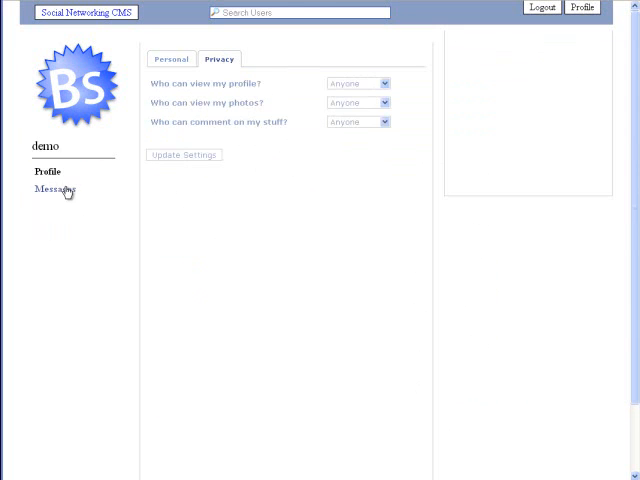
Step: Go to the Edit Profile page from the left sidebar to reach the privacy settings
left_click(54, 190)
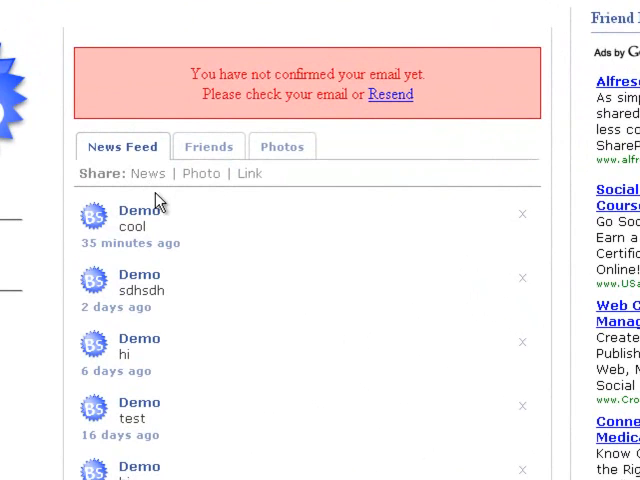
mouse_move(200, 184)
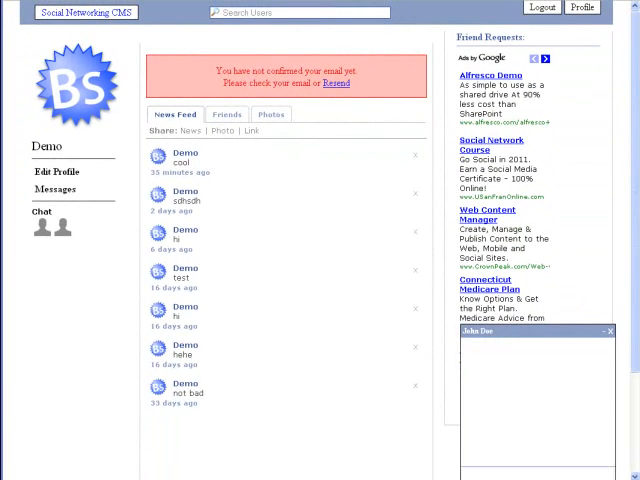
Step: View the profile picture on its own photo page with its comments
left_click(228, 114)
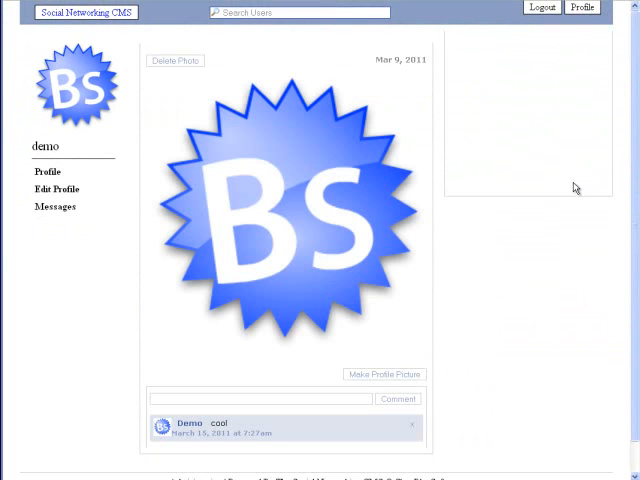
mouse_move(474, 388)
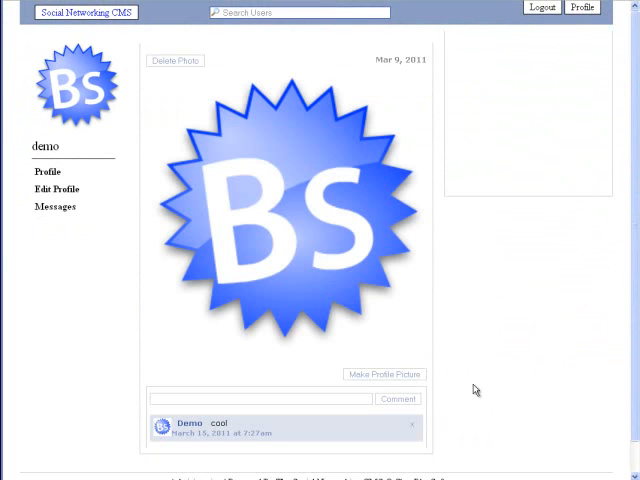
mouse_move(530, 316)
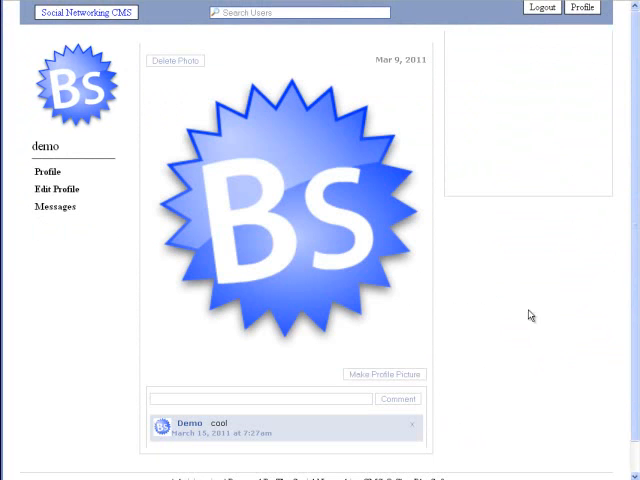
mouse_move(596, 56)
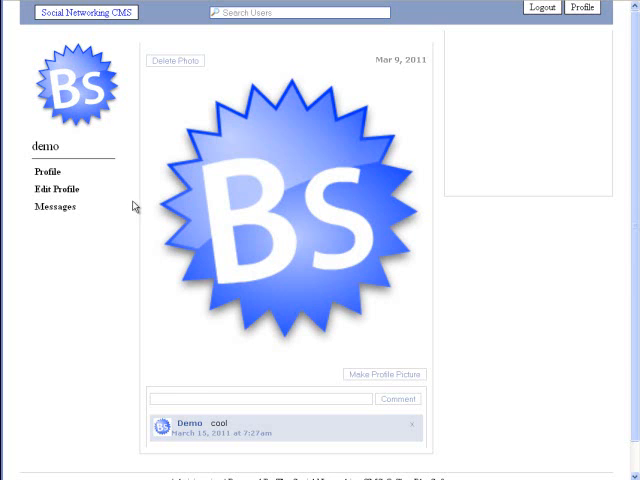
mouse_move(136, 204)
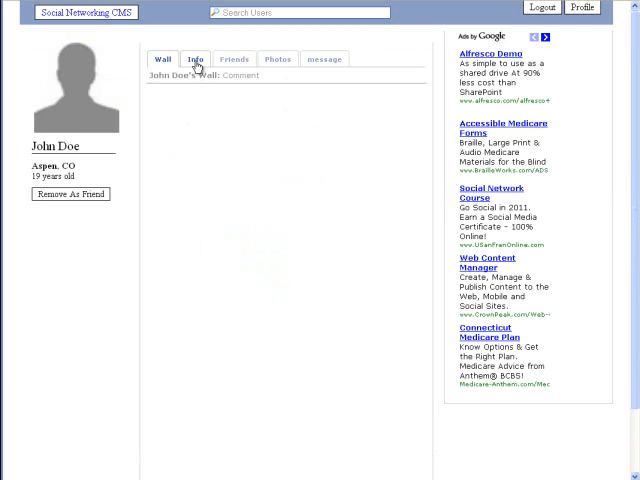
Step: Browse John Doe's Info, Photos and Interests sections on his profile
left_click(196, 58)
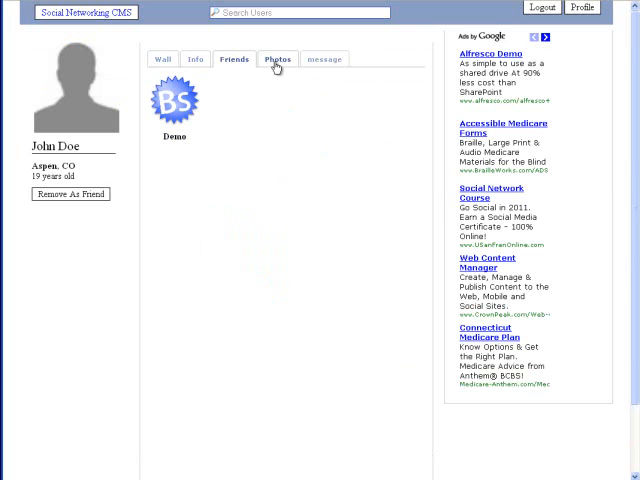
left_click(276, 58)
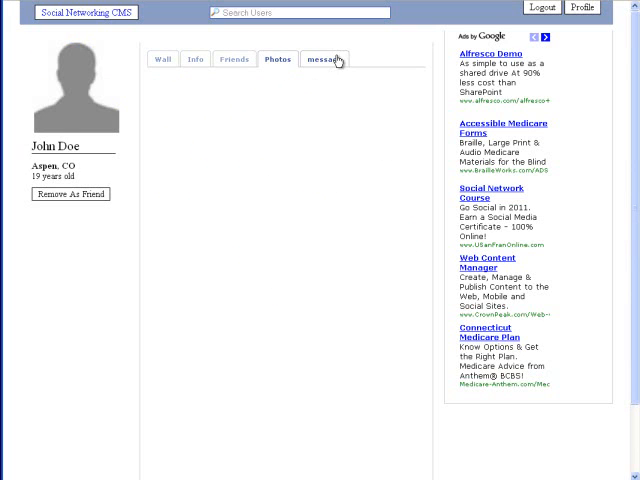
left_click(324, 58)
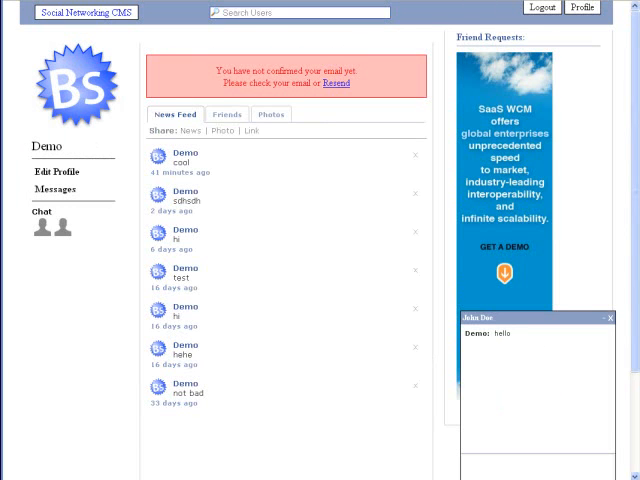
Step: Scroll down the news feed to review the posts and the side ad banner
scroll("down", 3)
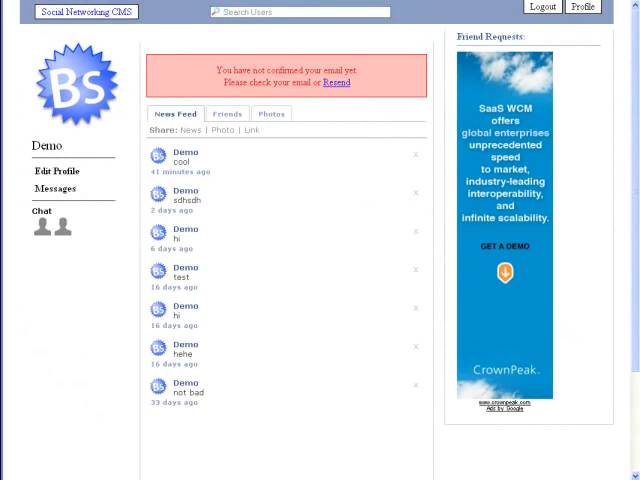
scroll("down", 3)
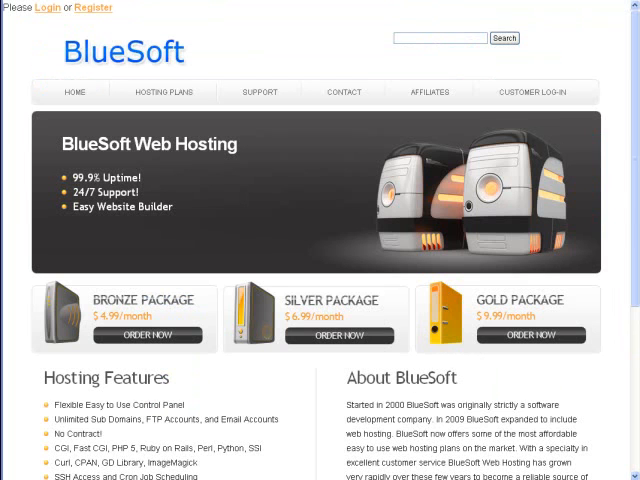
Step: Scroll through the Hosting Features and About BlueSoft sections and back to the packages
scroll("down", 3)
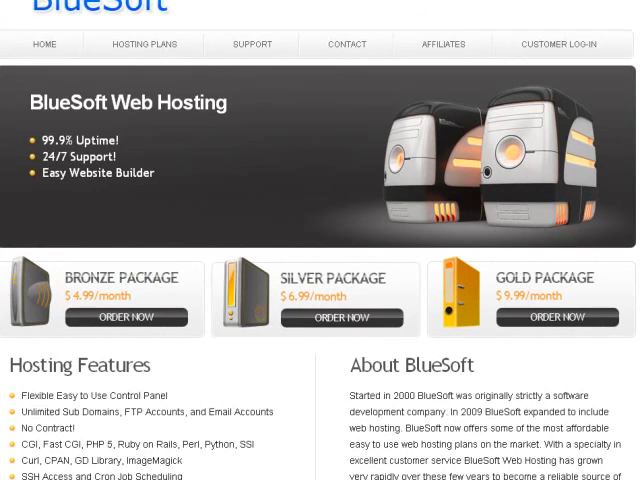
scroll("up", 3)
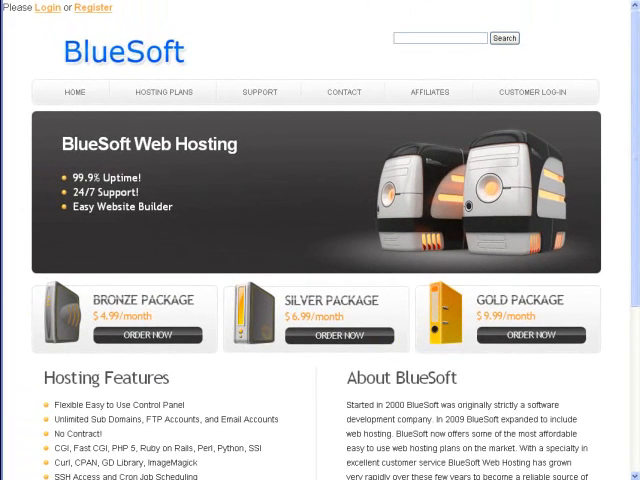